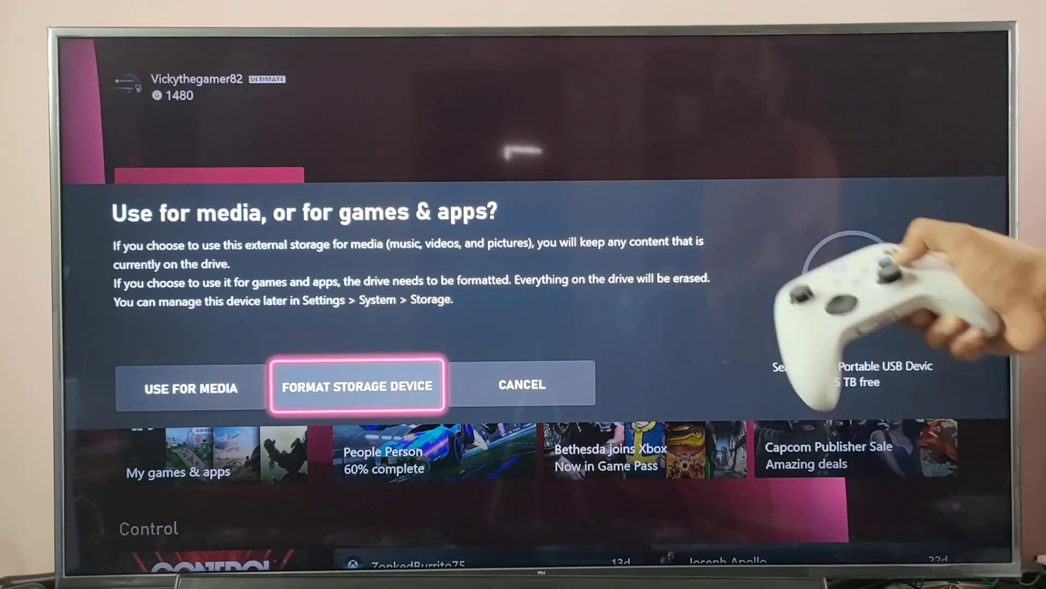
- Format the external USB drive for games and apps, leaving 4.5 TB free as the game drive
{"action": "left_click", "coordinate": [358, 386]}
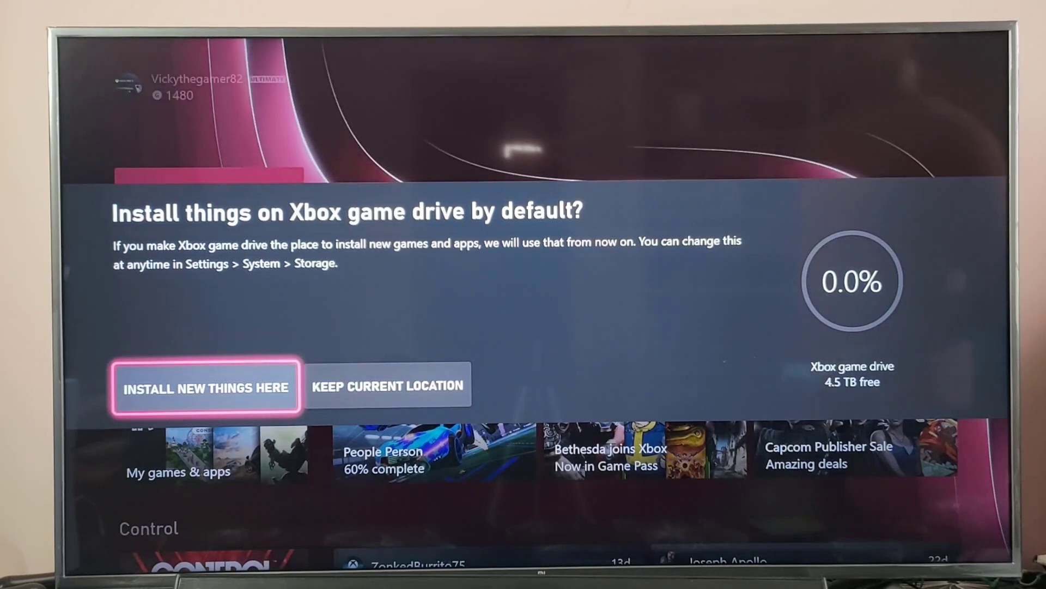
- Choose 'Install new things here' so new games go to the external drive by default
{"action": "left_click", "coordinate": [206, 387]}
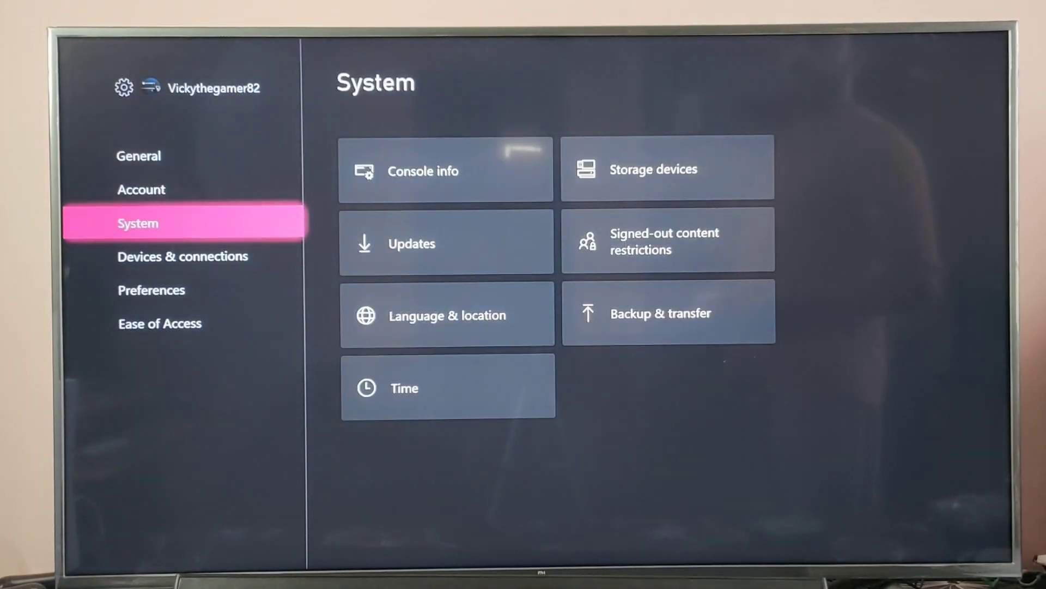
- Go from Settings > System into Storage devices and show the internal storage's options
{"action": "left_click", "coordinate": [139, 156]}
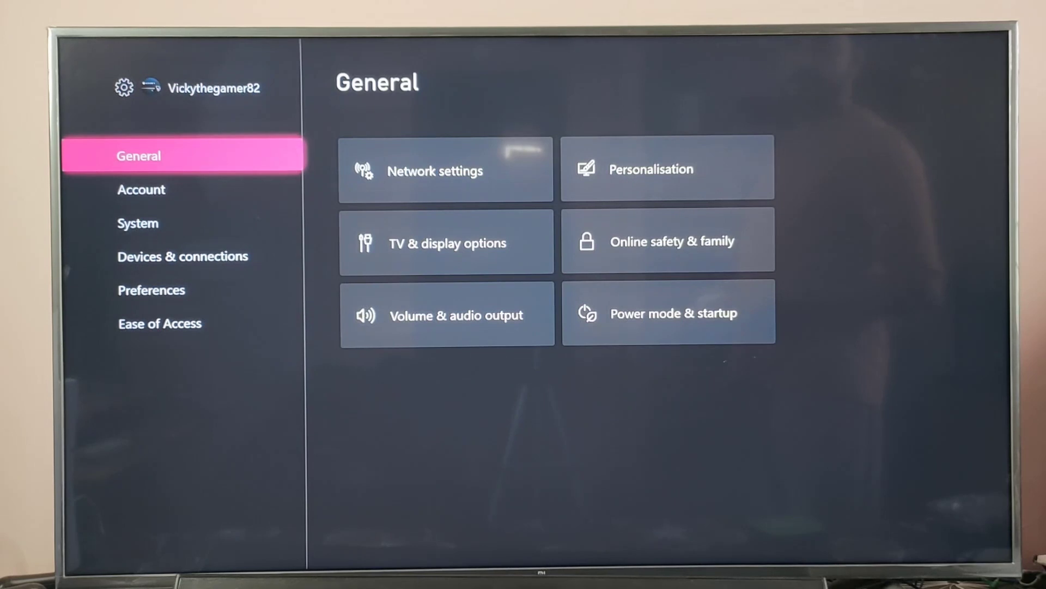
{"action": "left_click", "coordinate": [138, 223]}
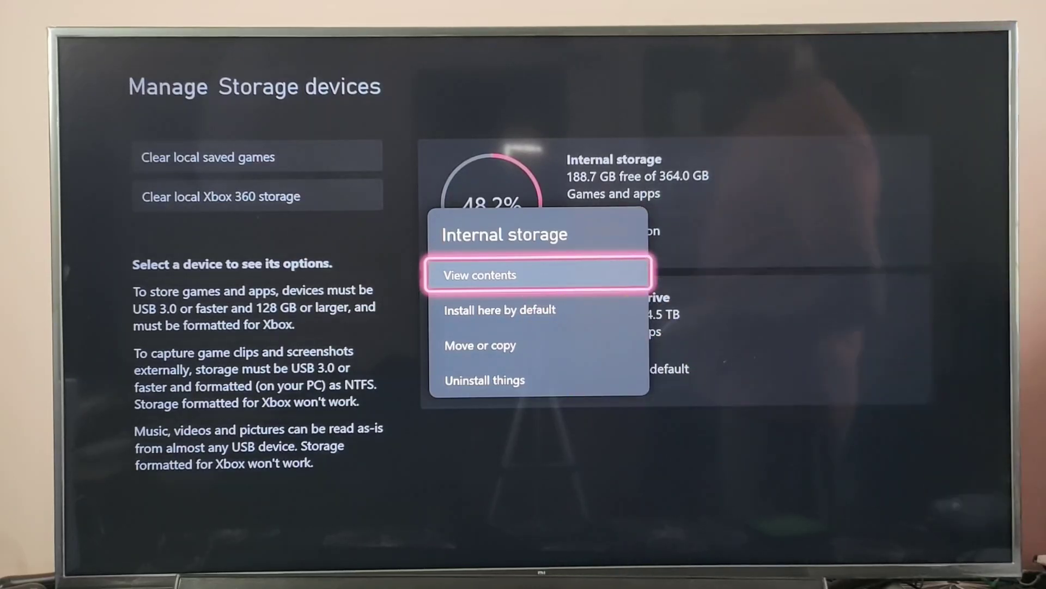
- Review the Xbox game drive's options menu and back out toward the EA Play library
{"action": "left_click", "coordinate": [499, 309]}
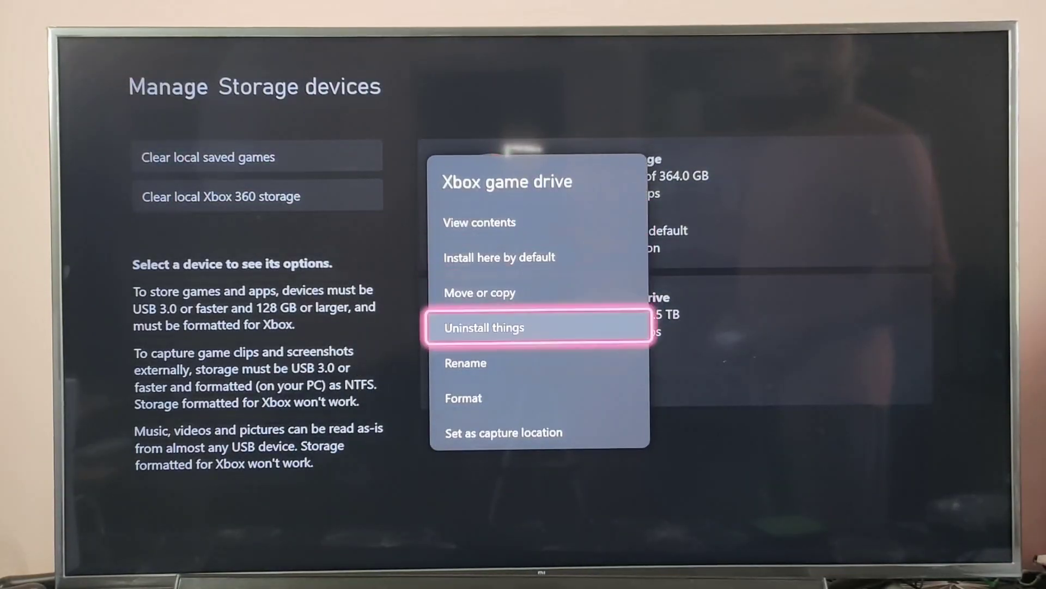
{"action": "key", "text": "Up"}
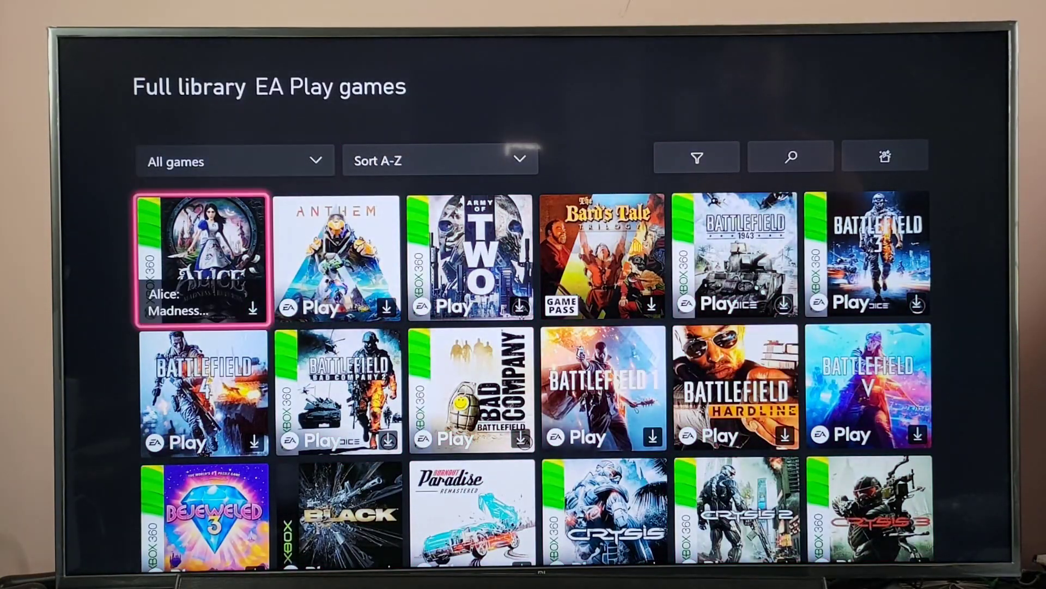
- Find EA SPORTS FIFA 20 in the EA Play full library and start its install
{"action": "scroll", "scroll_direction": "down", "scroll_amount": 3}
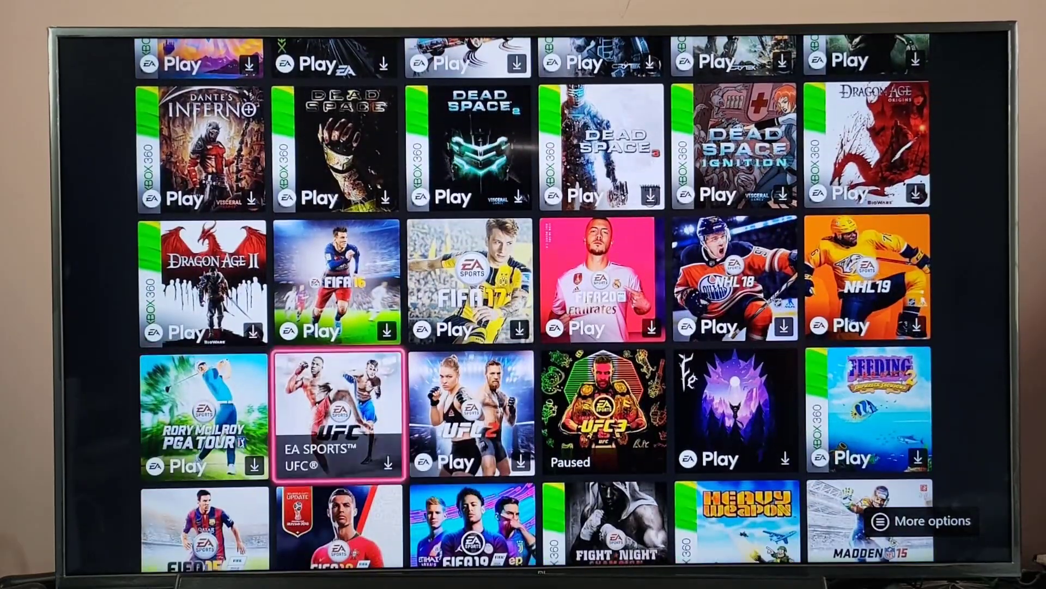
{"action": "scroll", "scroll_direction": "up", "scroll_amount": 3}
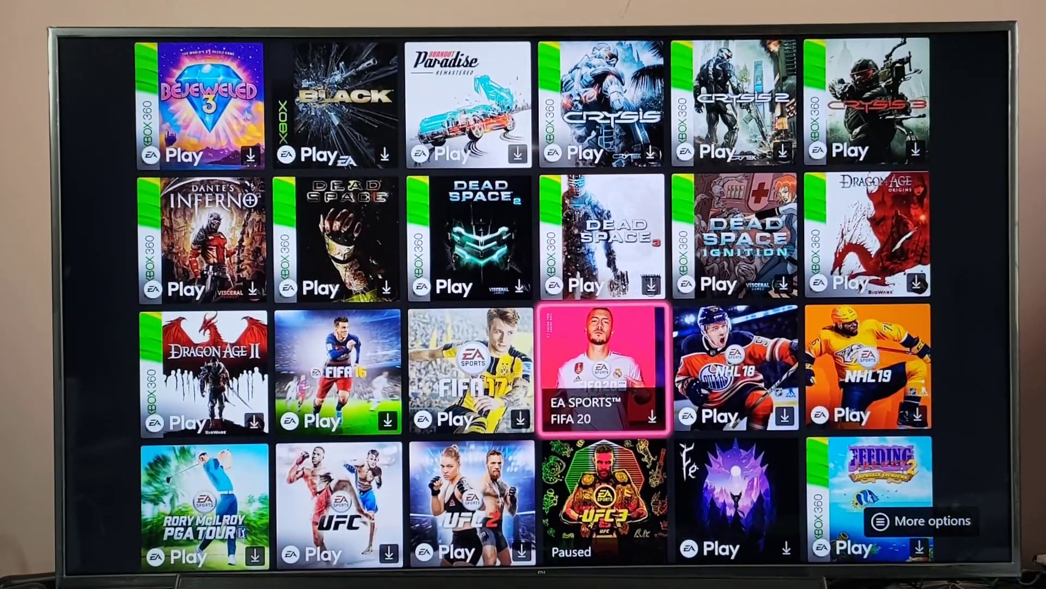
{"action": "left_click", "coordinate": [602, 372]}
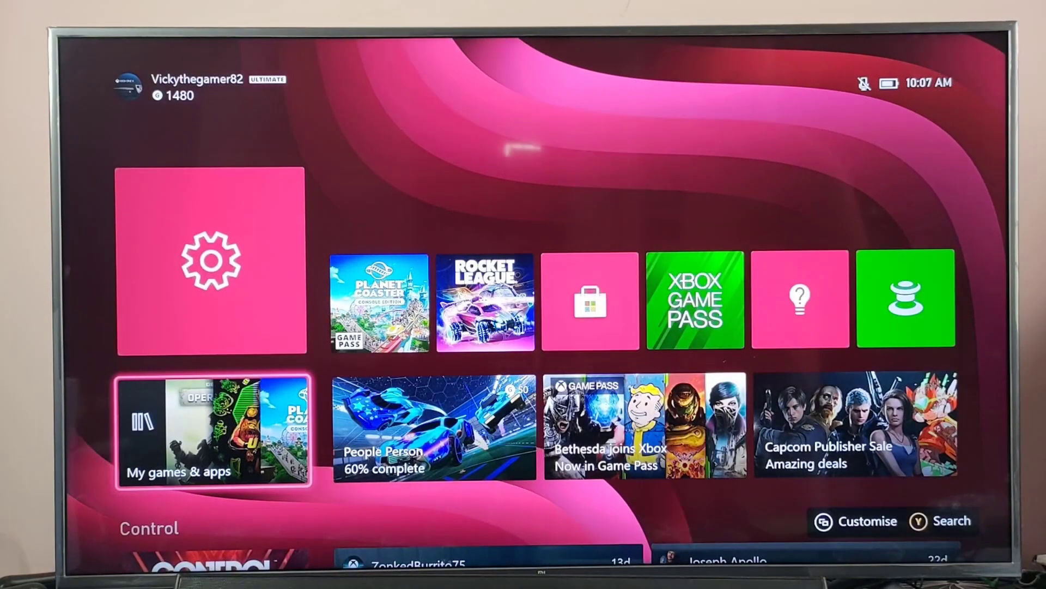
- Return to Settings from Home and head to System for the storage devices
{"action": "left_click", "coordinate": [209, 259]}
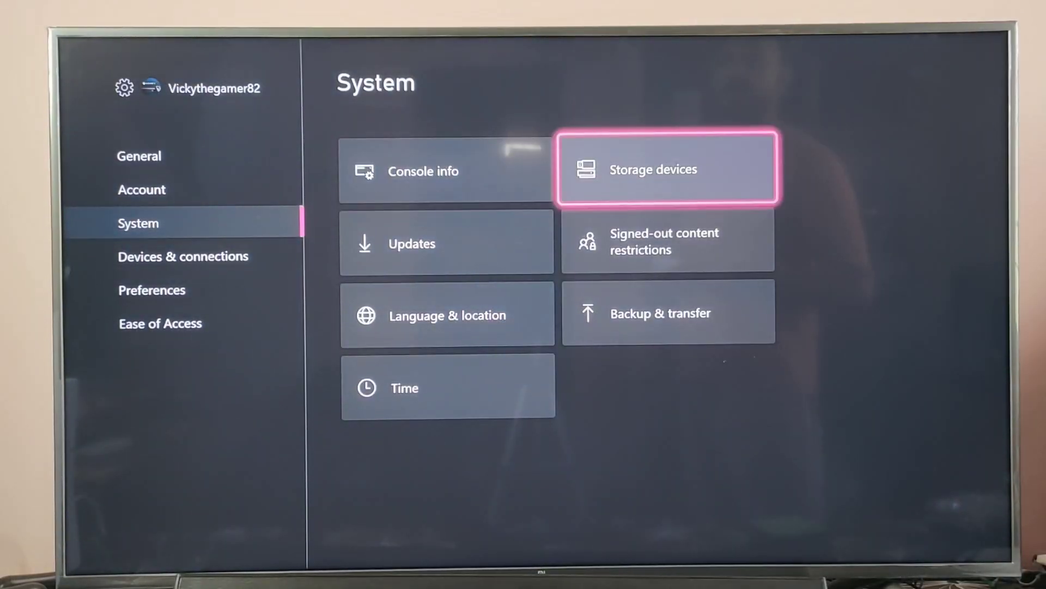